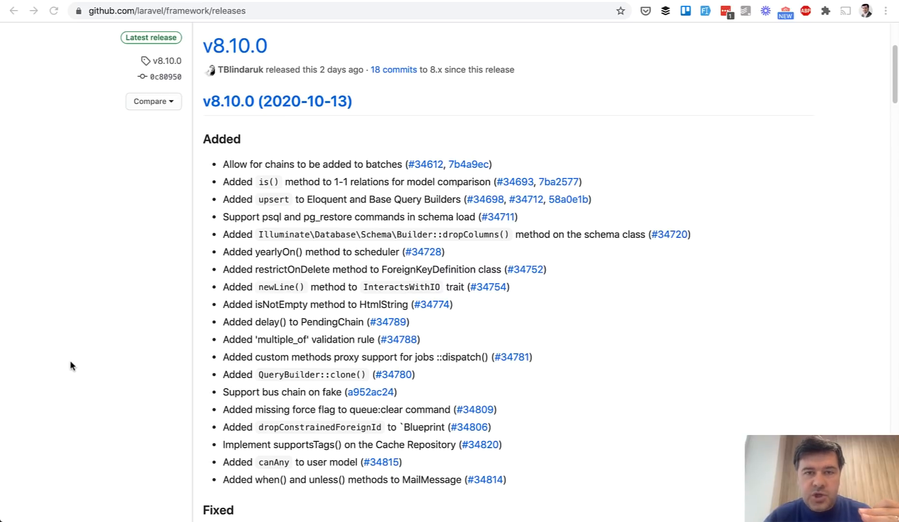
# Step: Scroll through the release-day tweet listing Laravel v6.18.42, v7.28.4 and v8.9.0
pyautogui.scroll(-3)
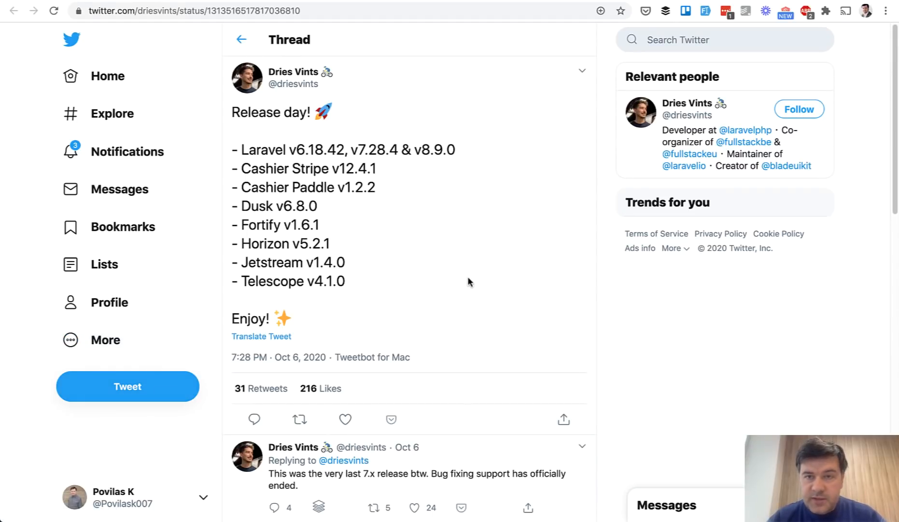
pyautogui.moveTo(475, 293)
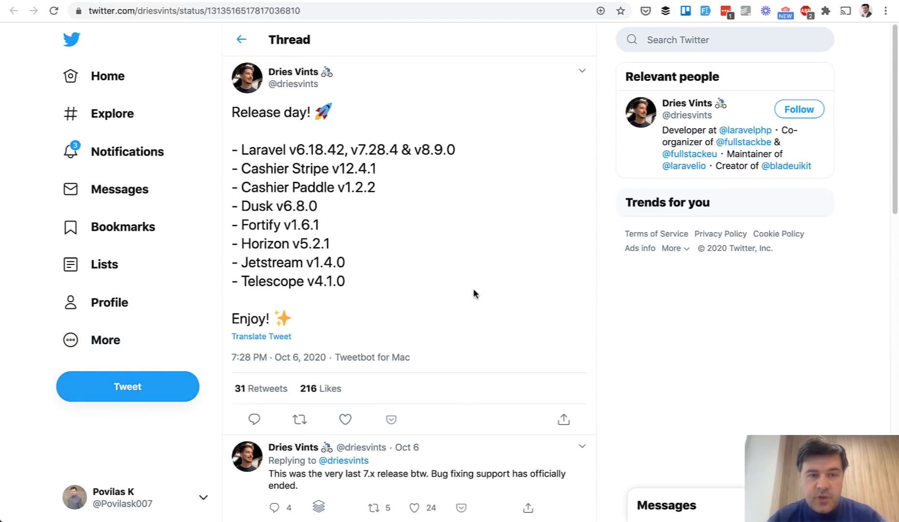
pyautogui.moveTo(374, 257)
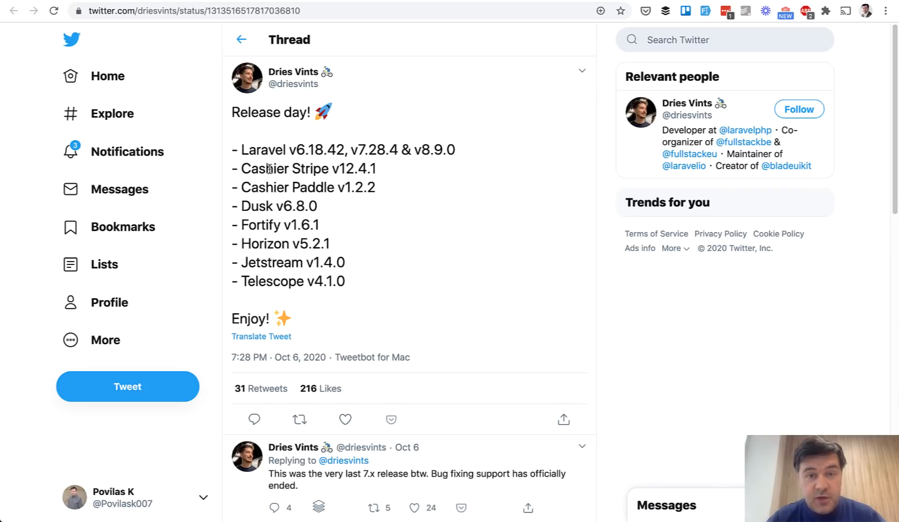
pyautogui.moveTo(406, 279)
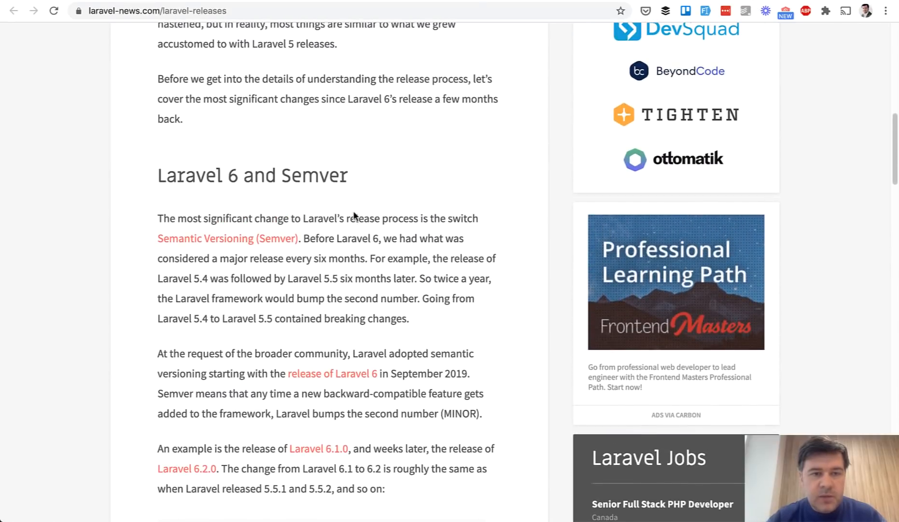
# Step: Read the Laravel News release-process article through Semver down to Proposed Release Schedule
pyautogui.scroll(3)
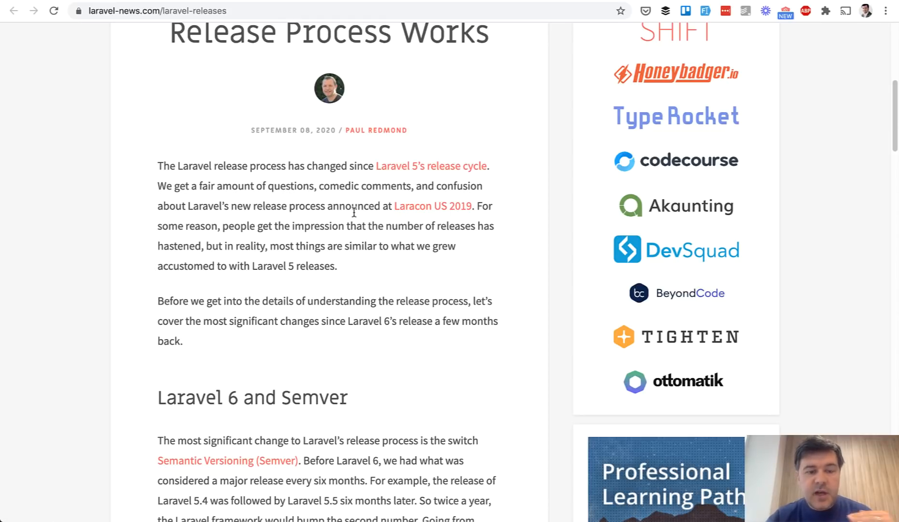
pyautogui.scroll(-3)
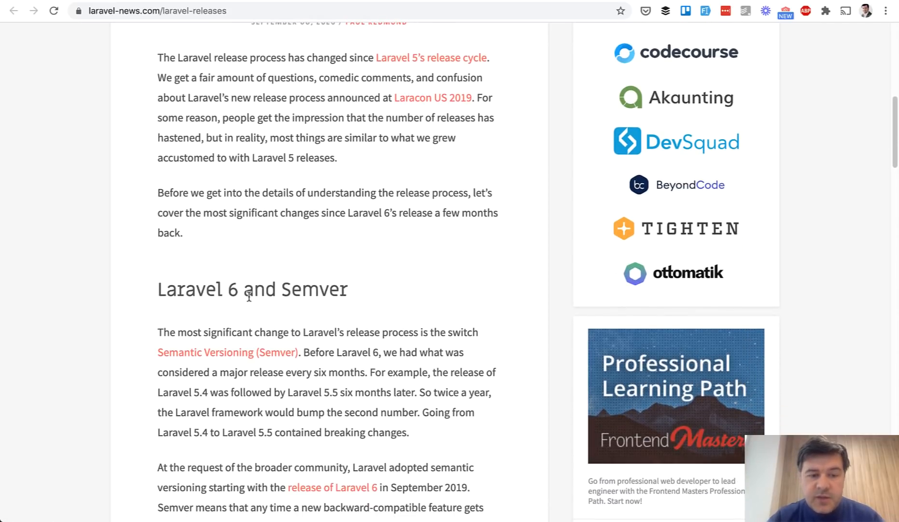
pyautogui.scroll(-3)
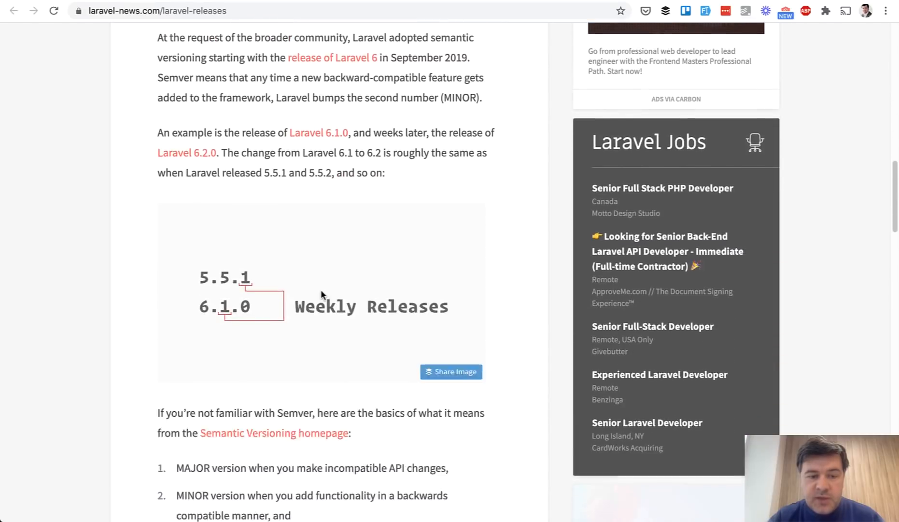
pyautogui.scroll(-3)
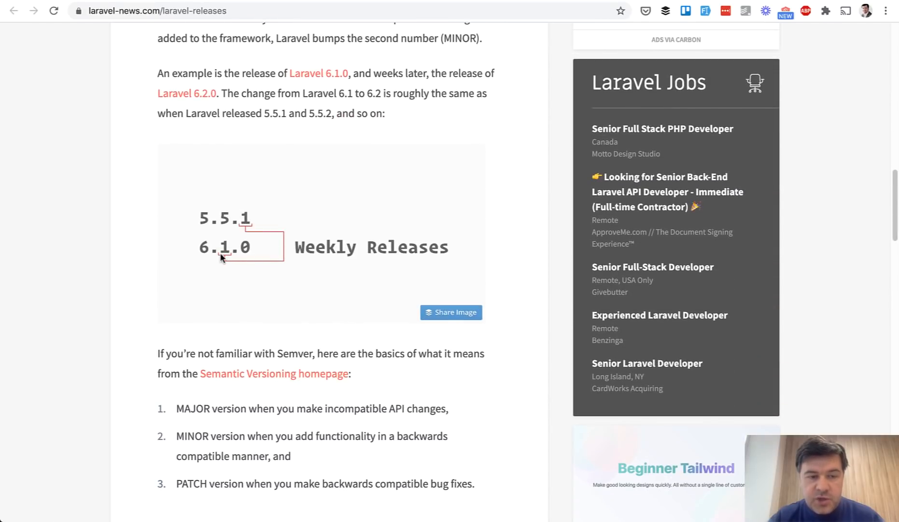
pyautogui.moveTo(223, 271)
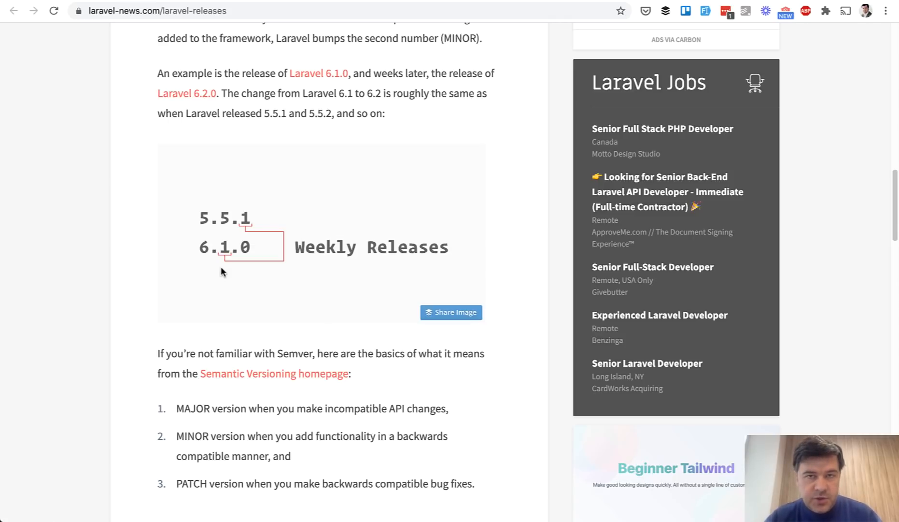
pyautogui.moveTo(226, 246)
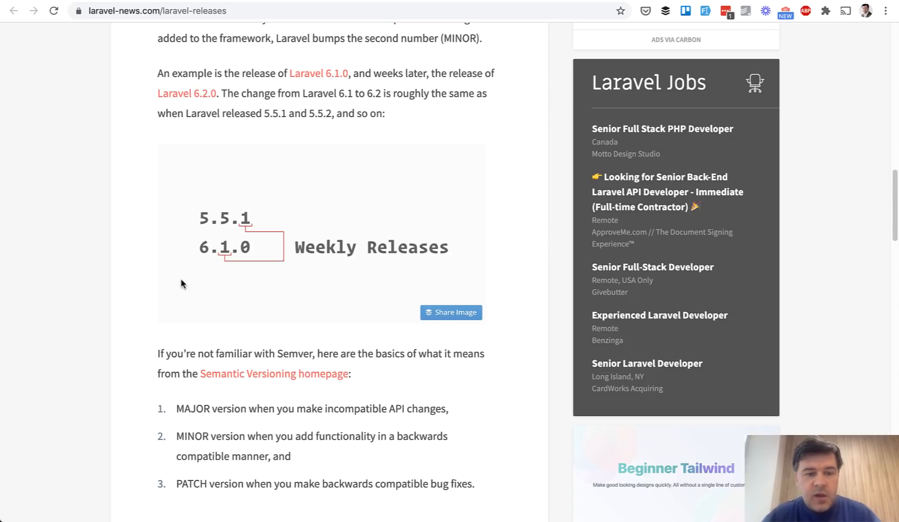
pyautogui.scroll(-3)
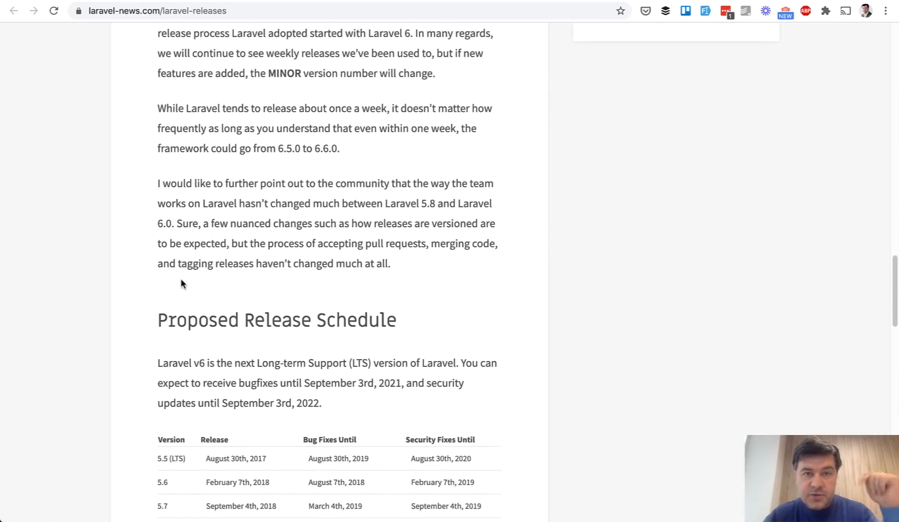
pyautogui.scroll(3)
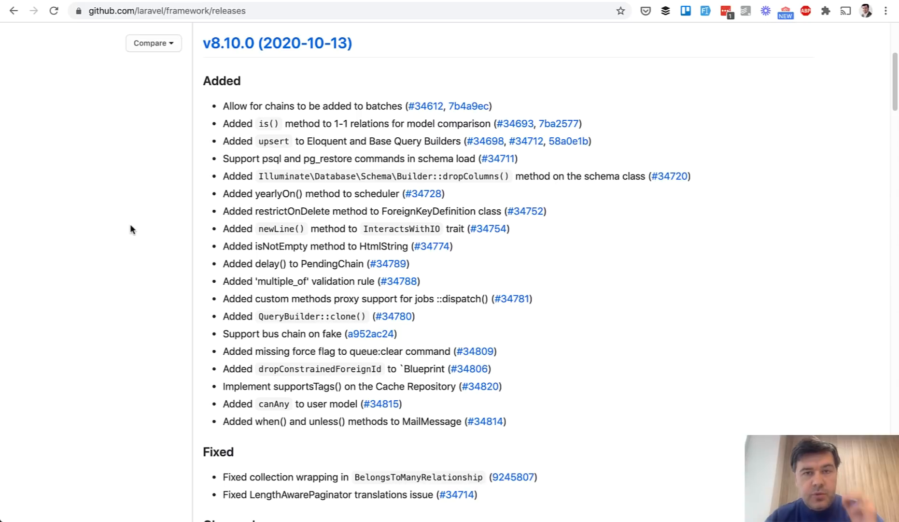
pyautogui.moveTo(240, 207)
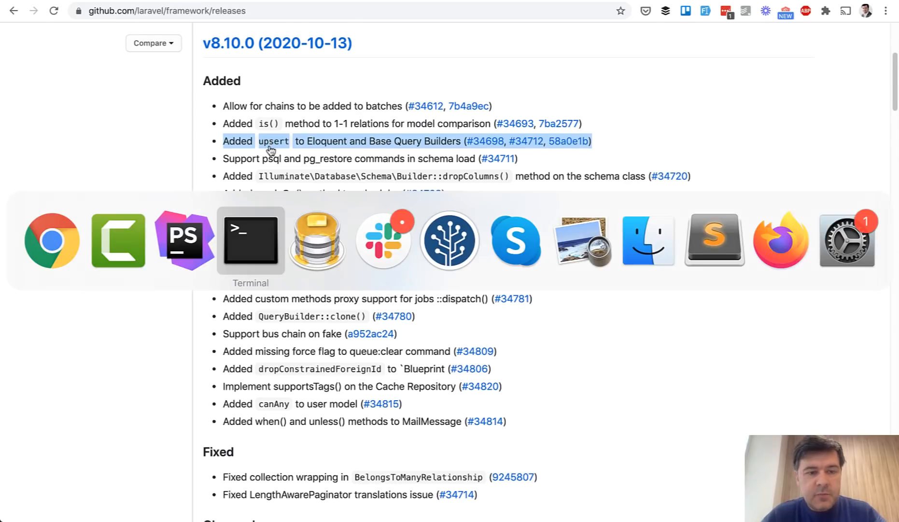
pyautogui.click(250, 240)
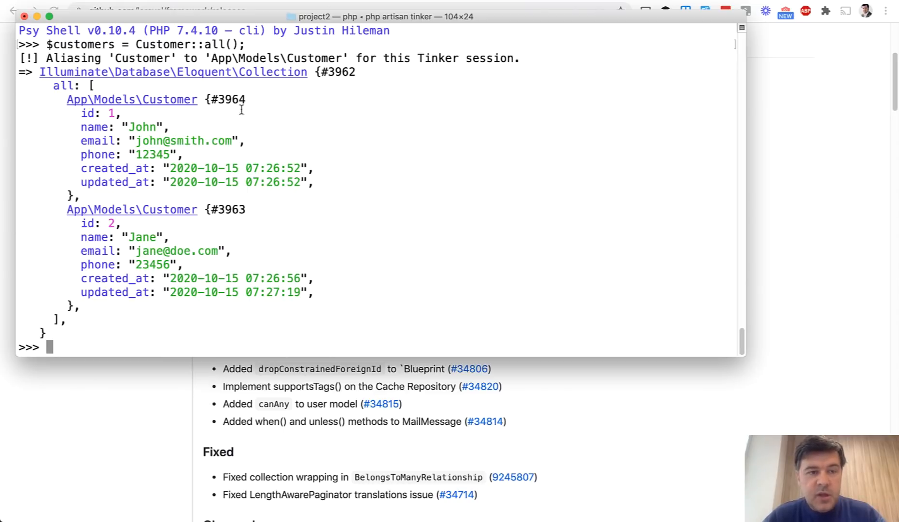
pyautogui.moveTo(145, 267)
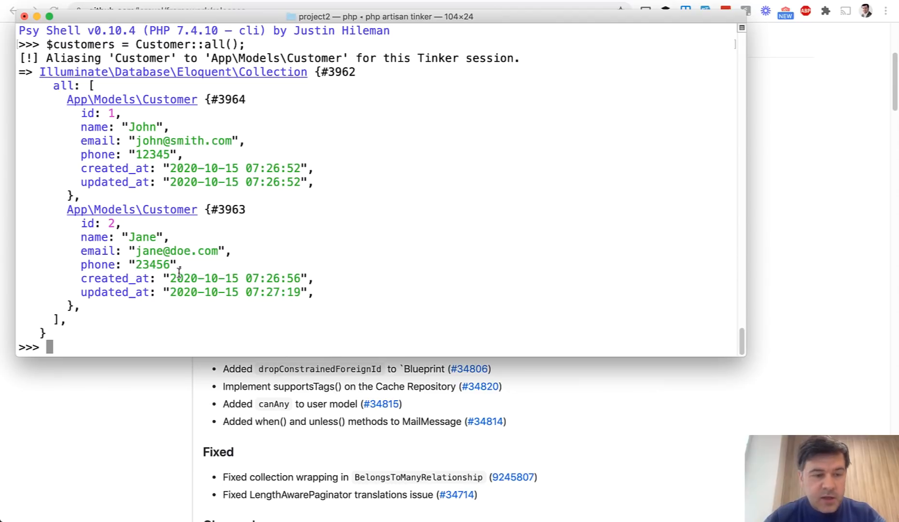
pyautogui.write("Customer::upsert([['name' => 'Jane', 'email' => 'jane@doe.com', 'phone' => '2345678']], 'email');")
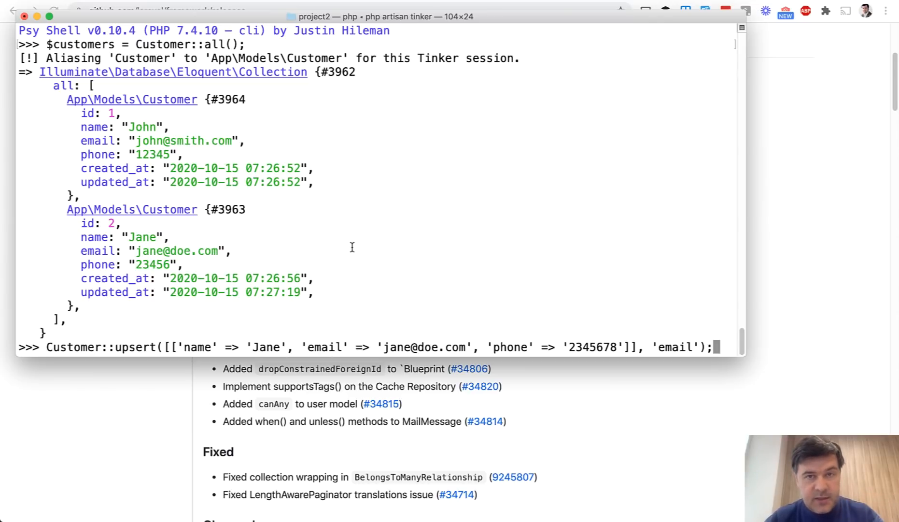
pyautogui.moveTo(407, 349)
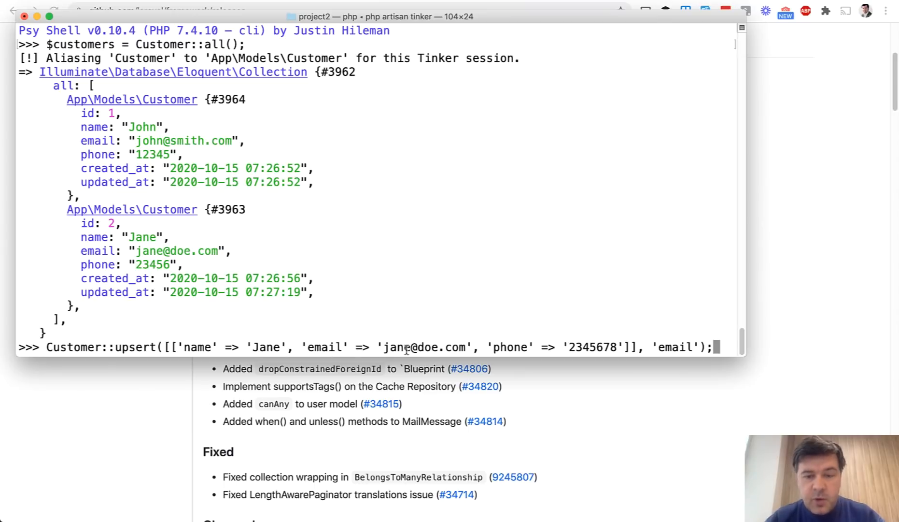
pyautogui.moveTo(454, 299)
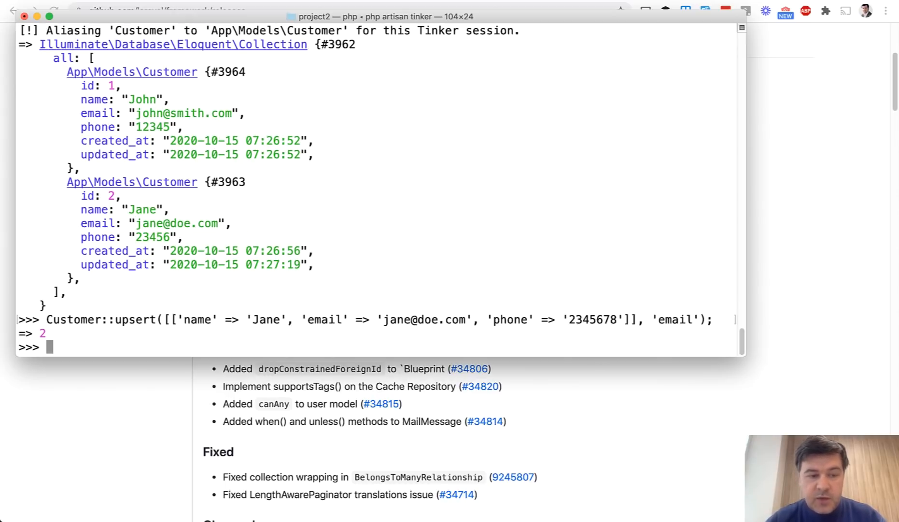
pyautogui.write('$customers = Customer::all();')
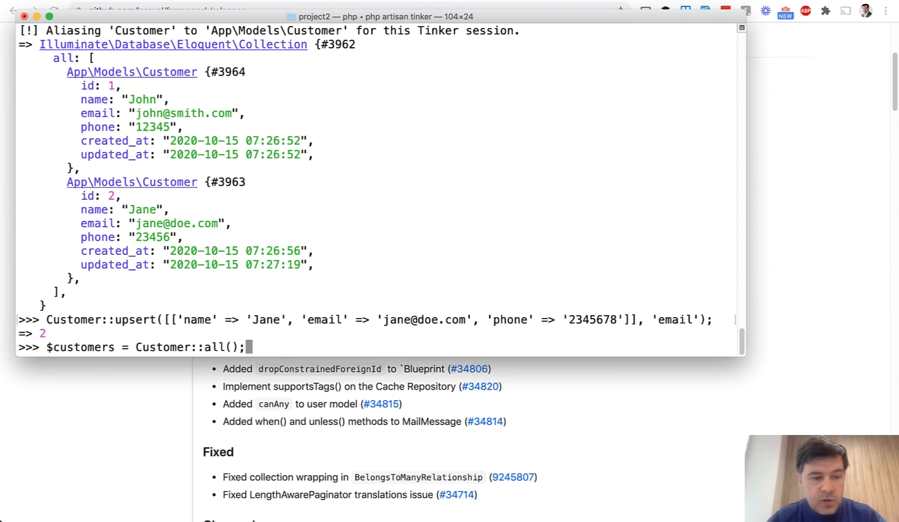
pyautogui.press('Return')
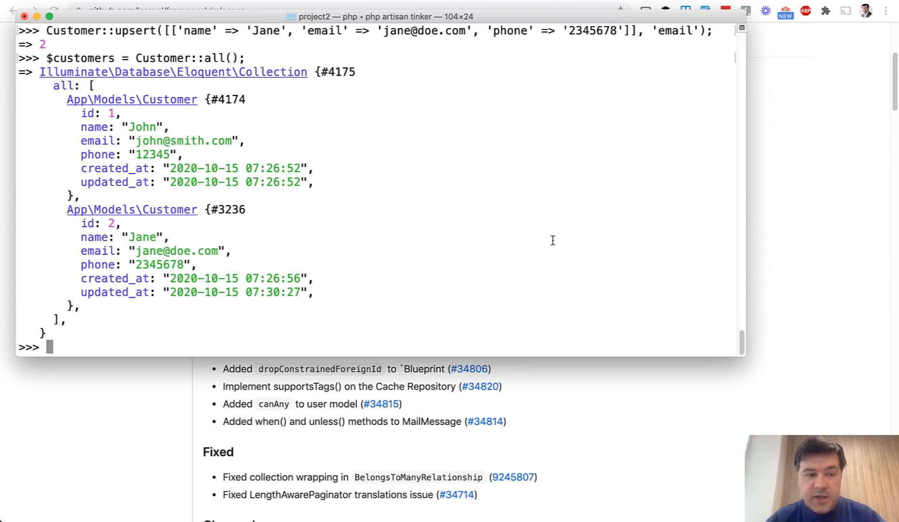
pyautogui.moveTo(186, 266)
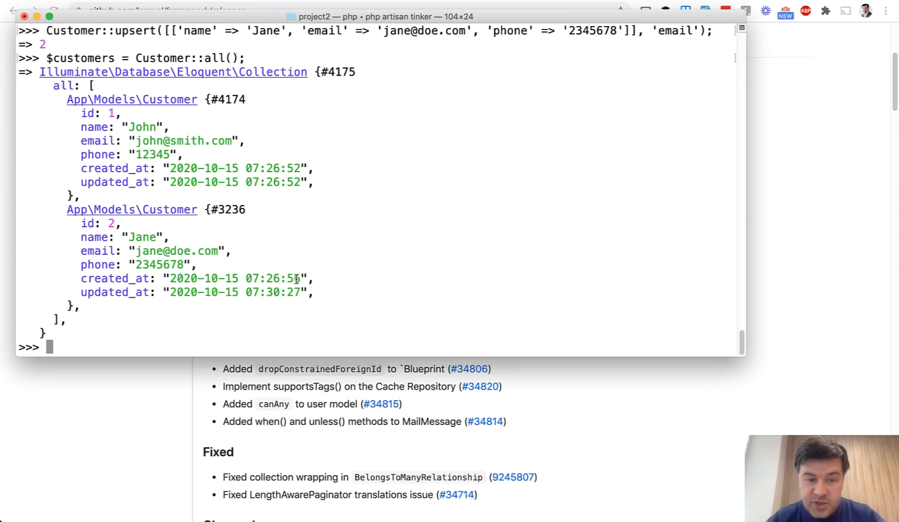
pyautogui.write("Customer::upsert([['name' => 'Jane', 'email' => 'jane@doe.com', 'phone' => '2345678']], 'email');")
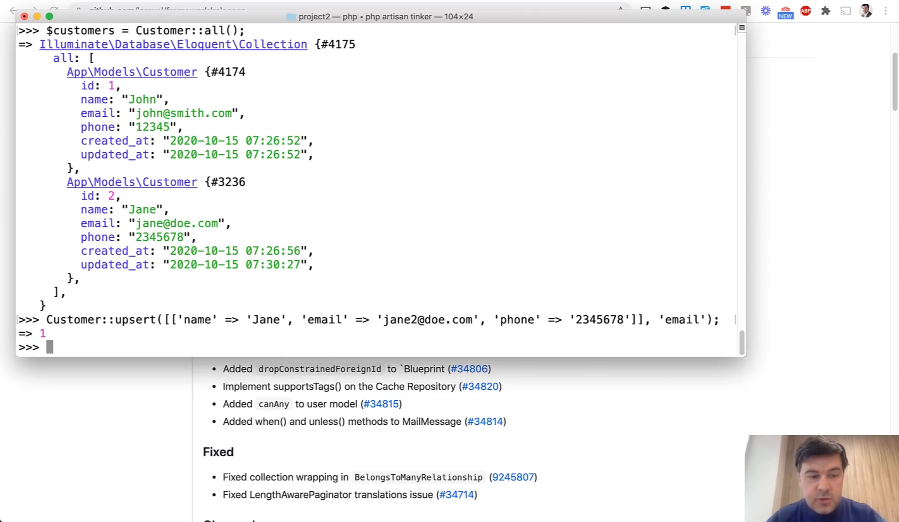
pyautogui.write('$customers = Customer::all();')
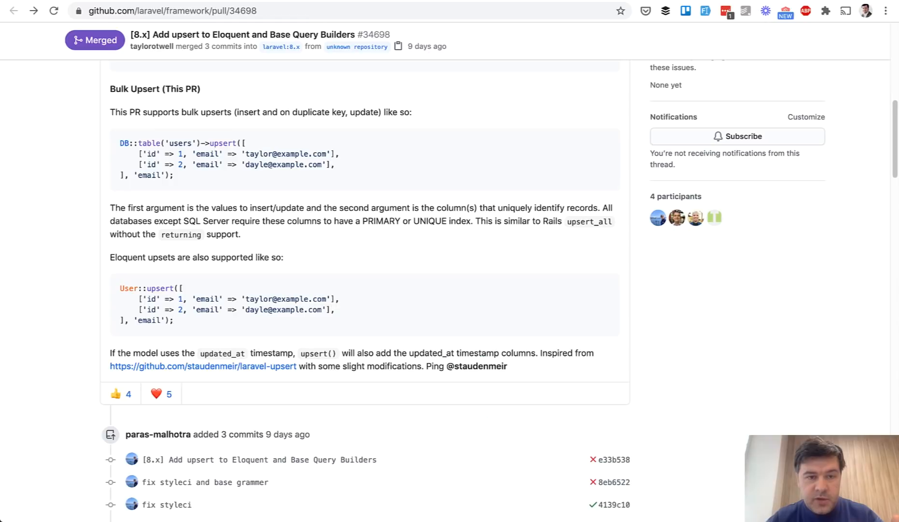
# Step: Scroll pull request #34698 to its merged status and motivation comment
pyautogui.scroll(3)
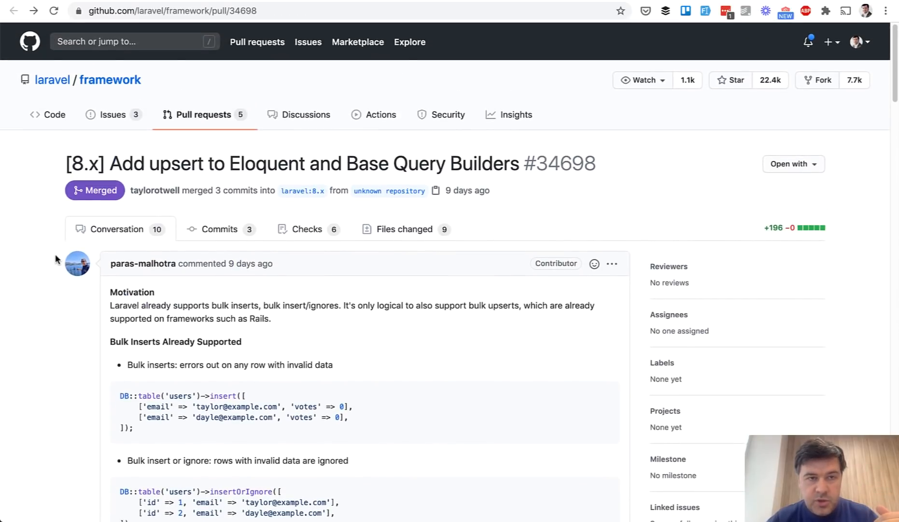
pyautogui.scroll(-3)
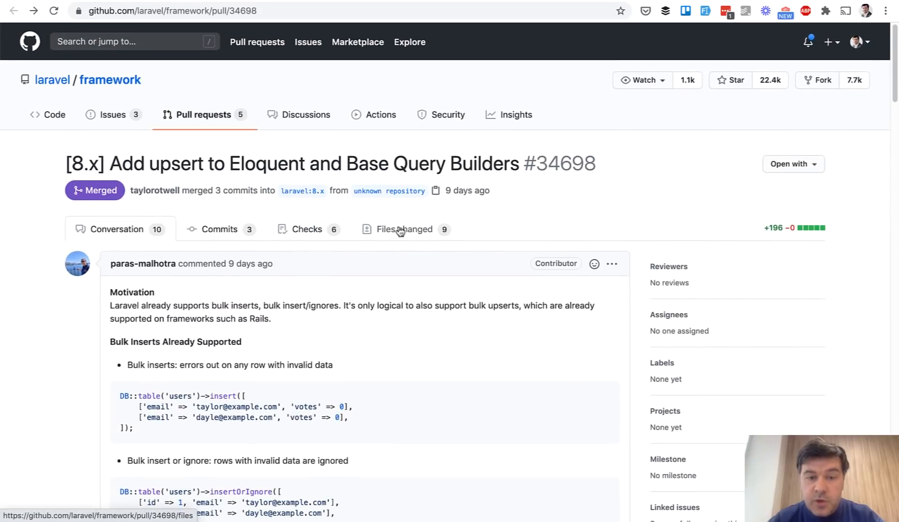
pyautogui.click(404, 229)
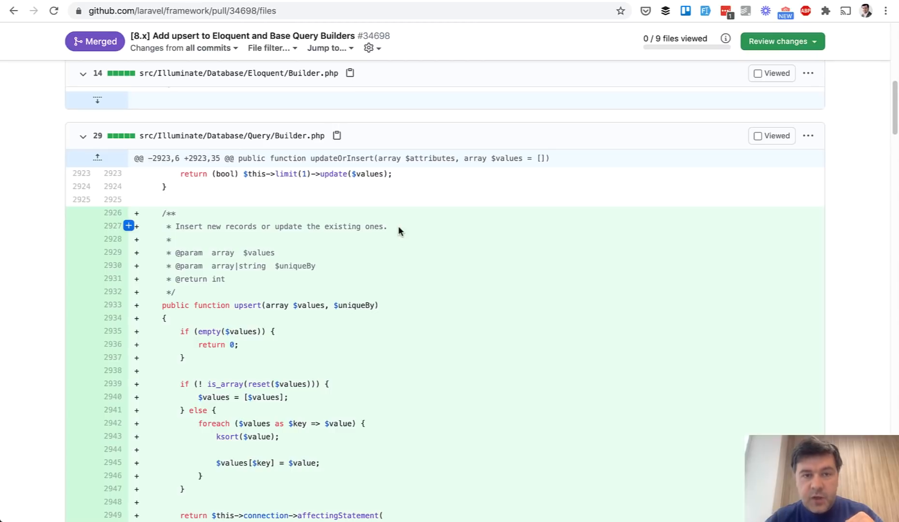
pyautogui.scroll(-3)
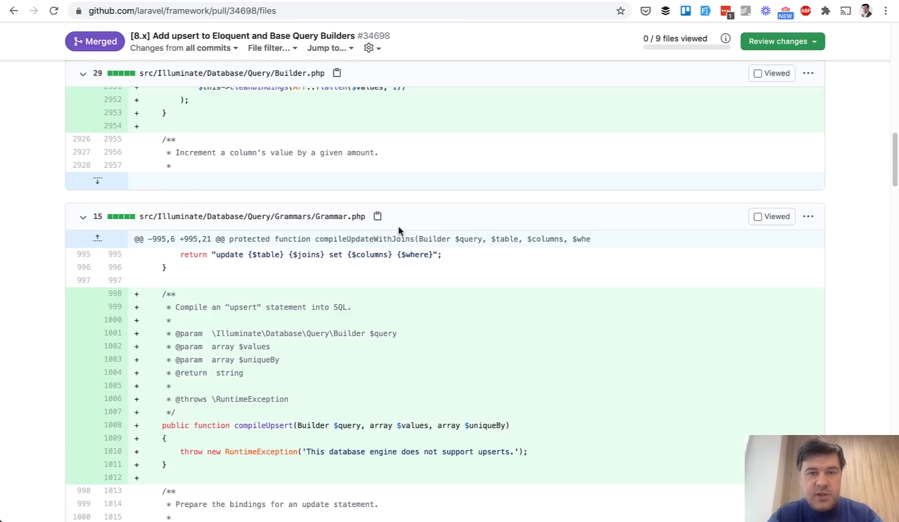
pyautogui.scroll(-3)
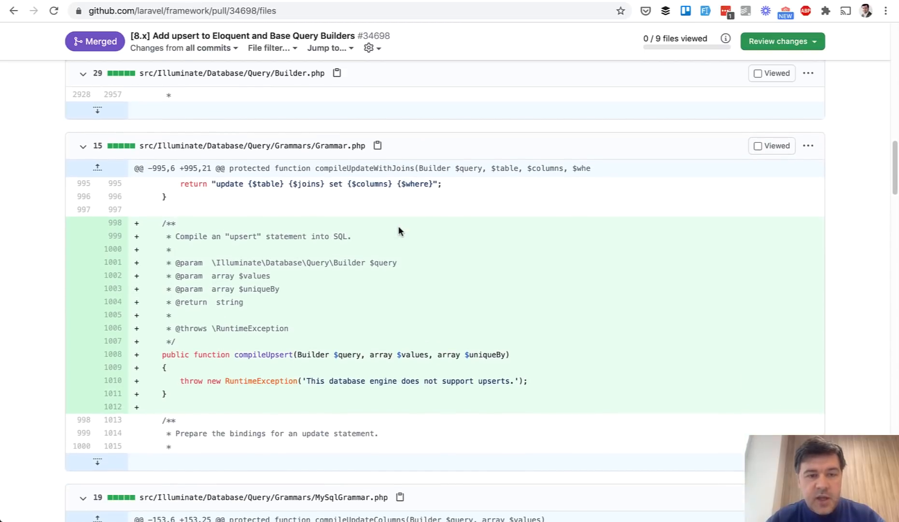
pyautogui.scroll(-3)
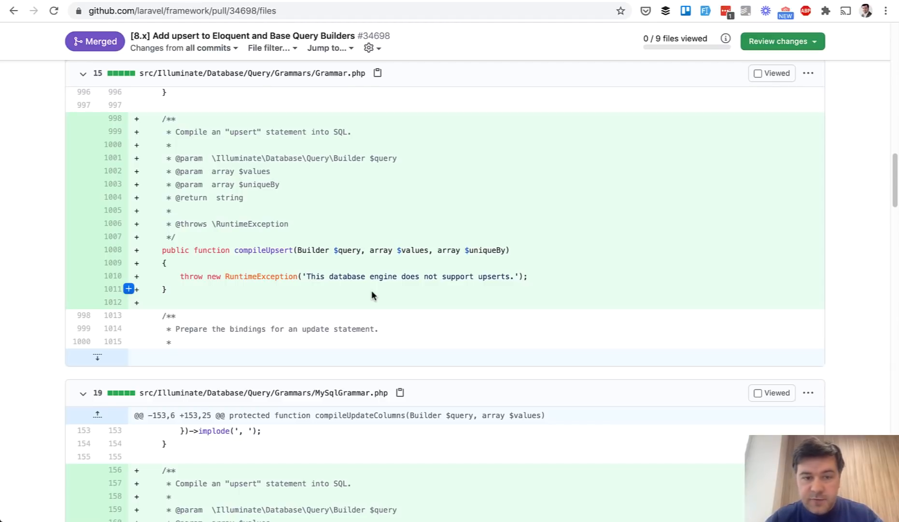
pyautogui.scroll(-3)
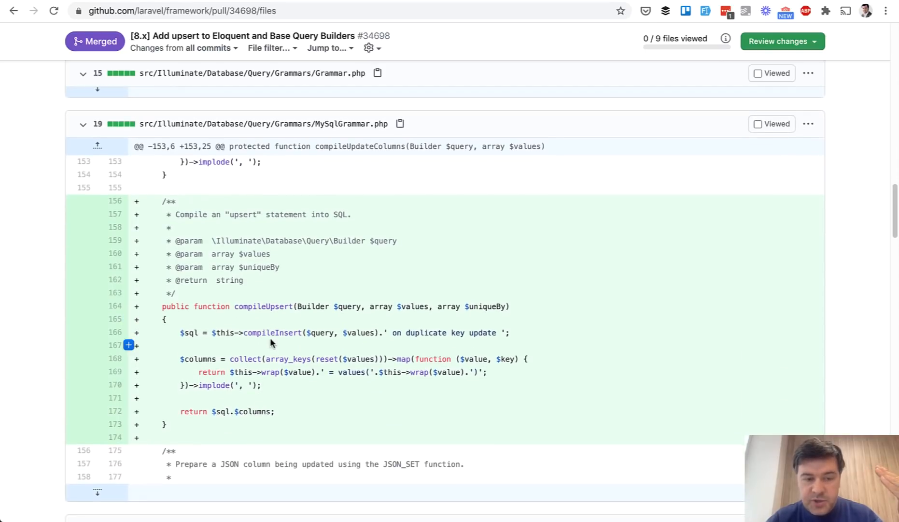
pyautogui.scroll(-3)
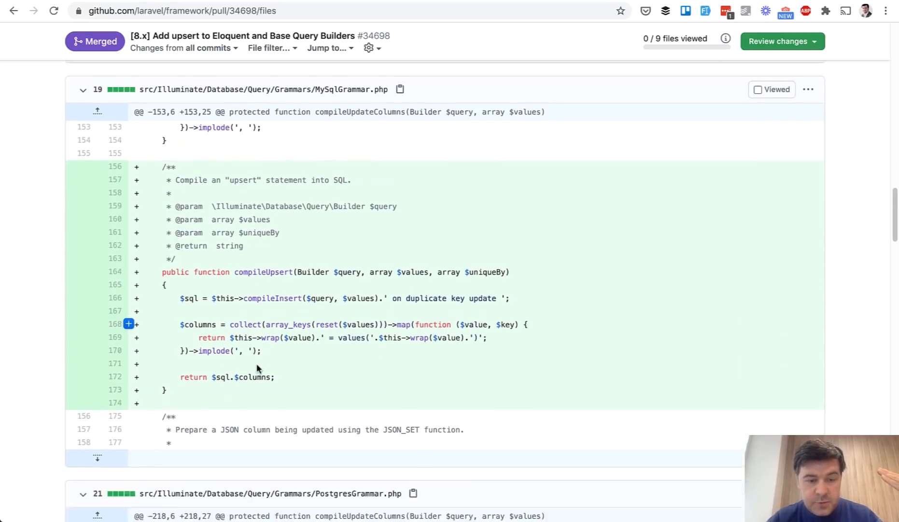
pyautogui.scroll(-3)
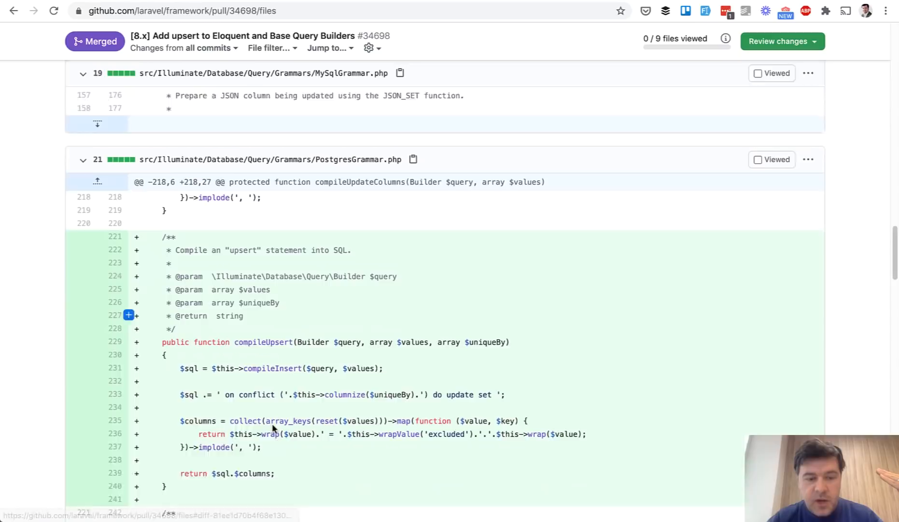
pyautogui.scroll(-3)
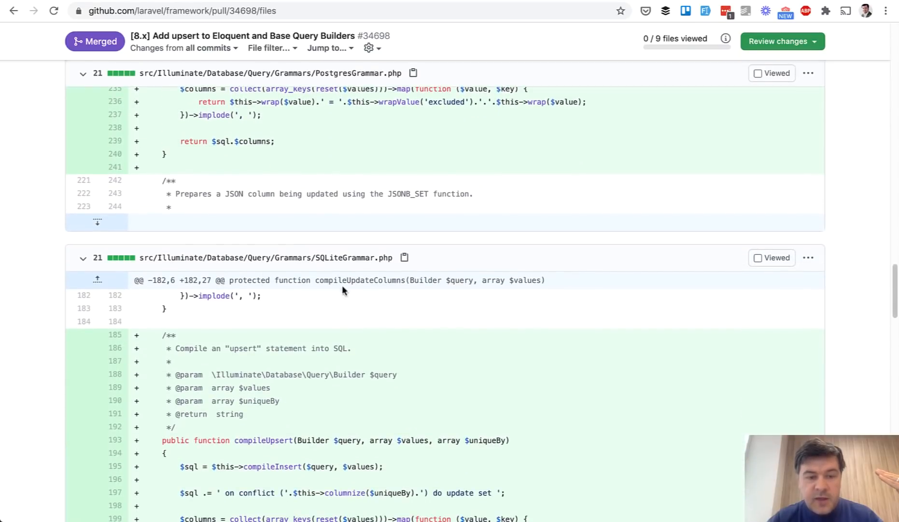
pyautogui.scroll(-3)
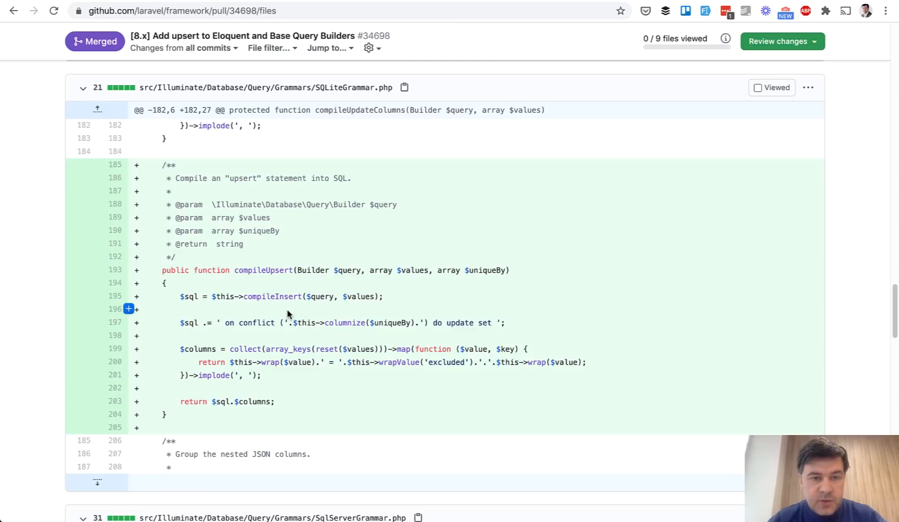
pyautogui.scroll(-3)
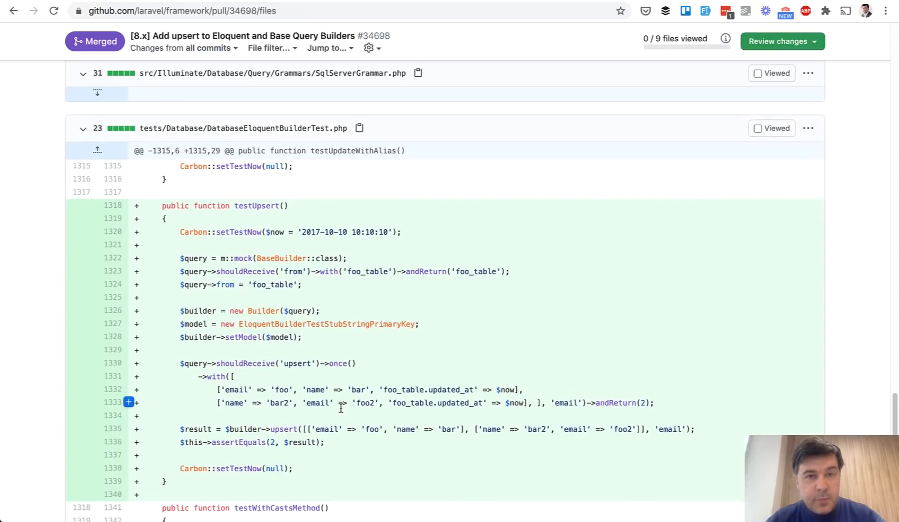
pyautogui.scroll(-3)
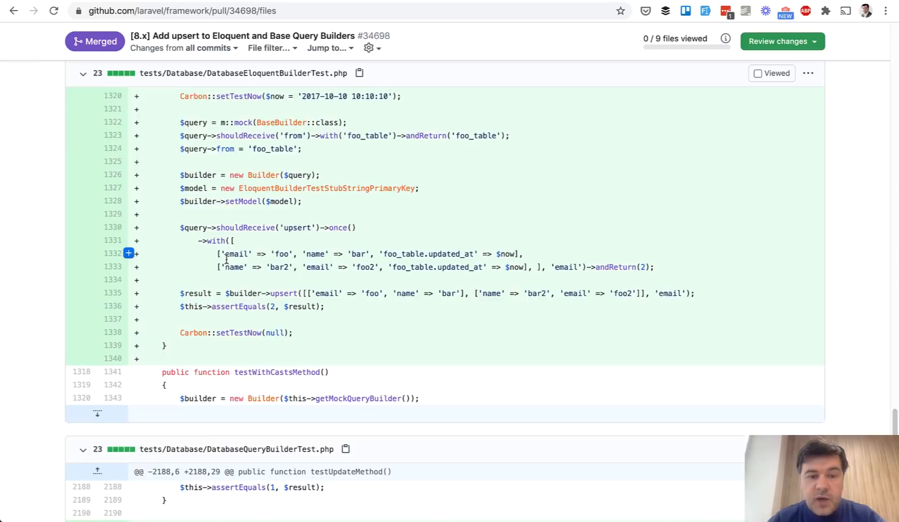
pyautogui.scroll(-3)
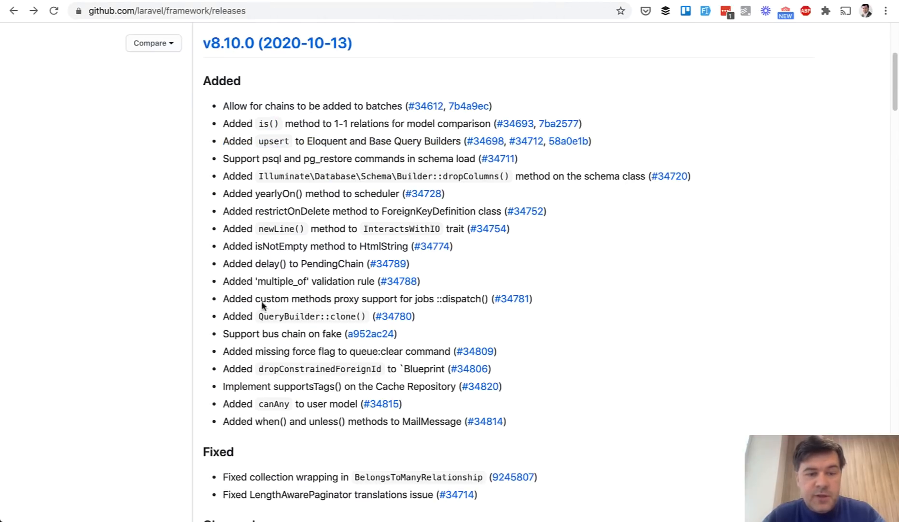
pyautogui.moveTo(398, 281)
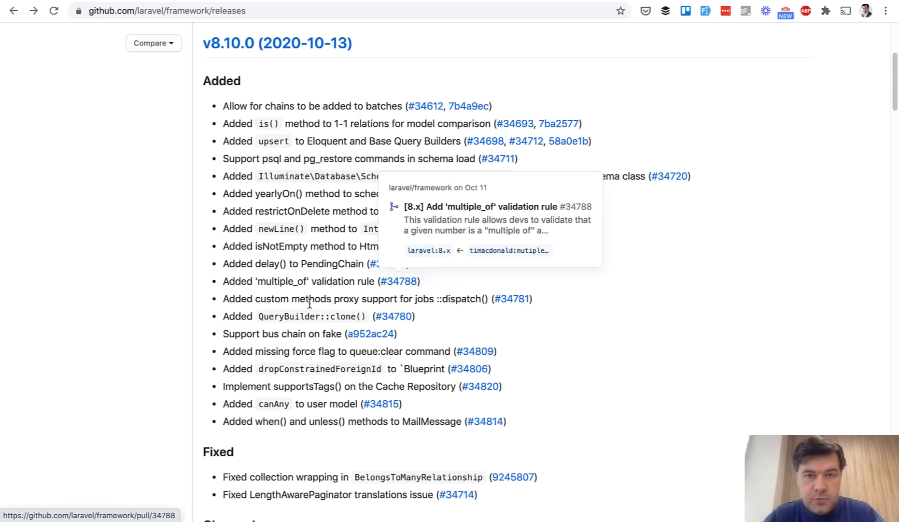
# Step: Open and scroll through pull request #34788 for the multiple_of validation rule
pyautogui.click(398, 281)
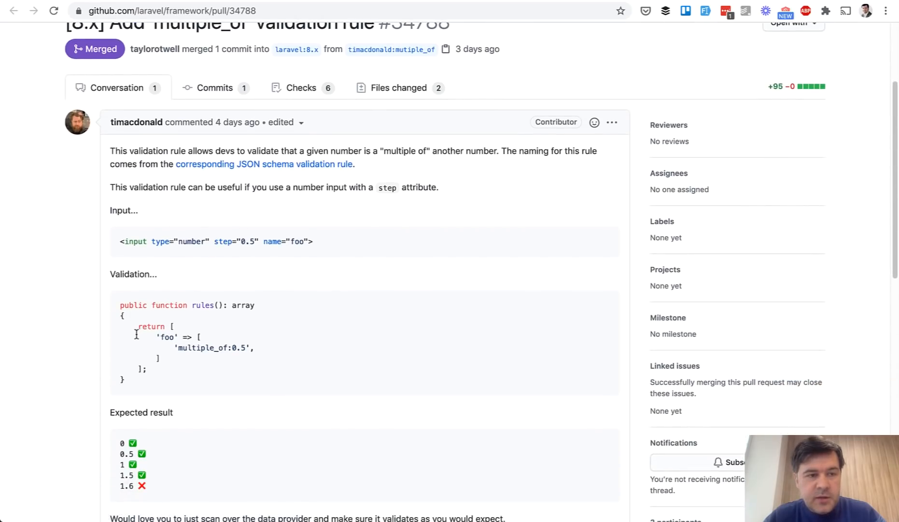
pyautogui.scroll(-3)
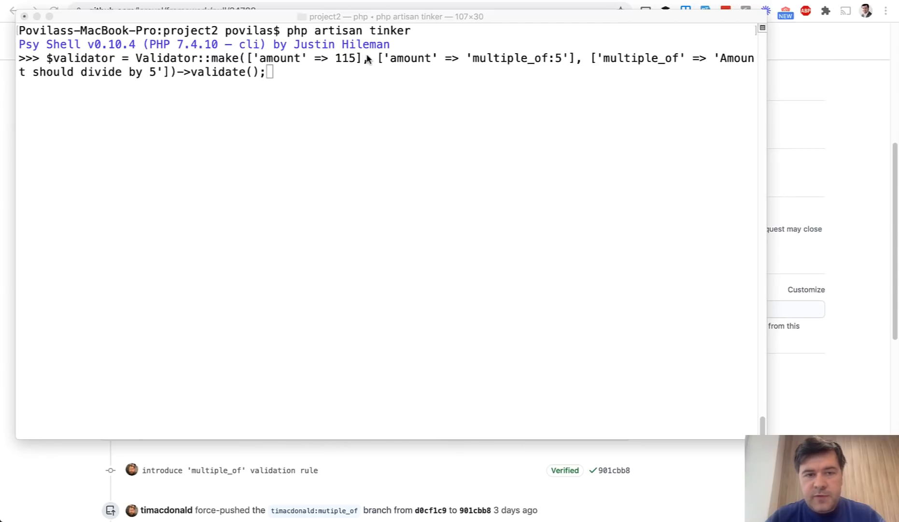
pyautogui.moveTo(452, 80)
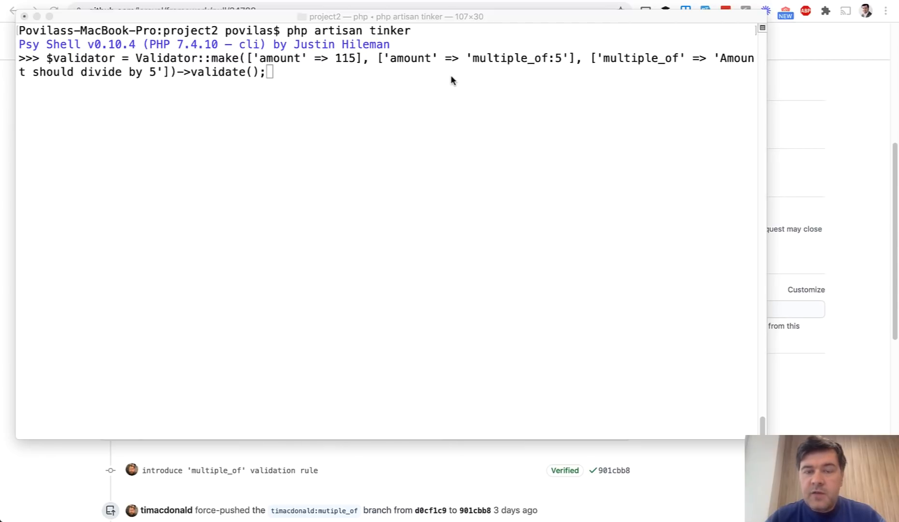
pyautogui.moveTo(555, 63)
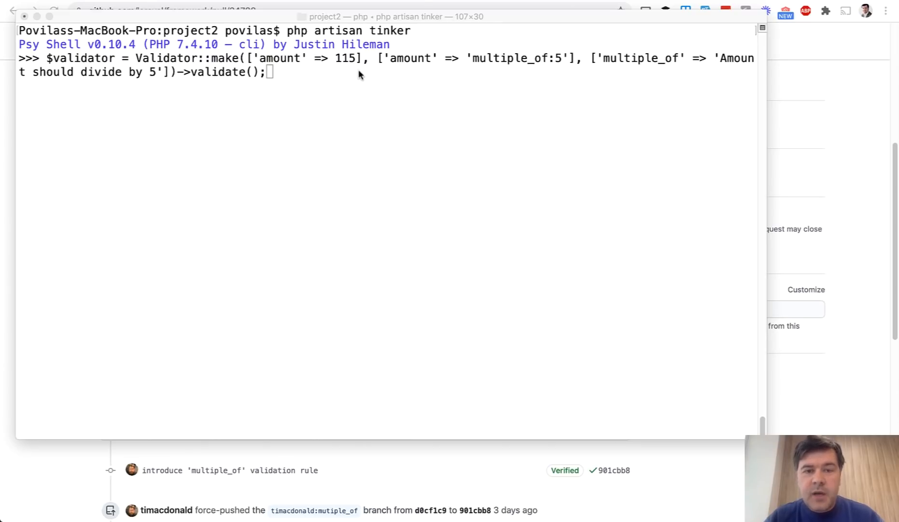
pyautogui.moveTo(572, 64)
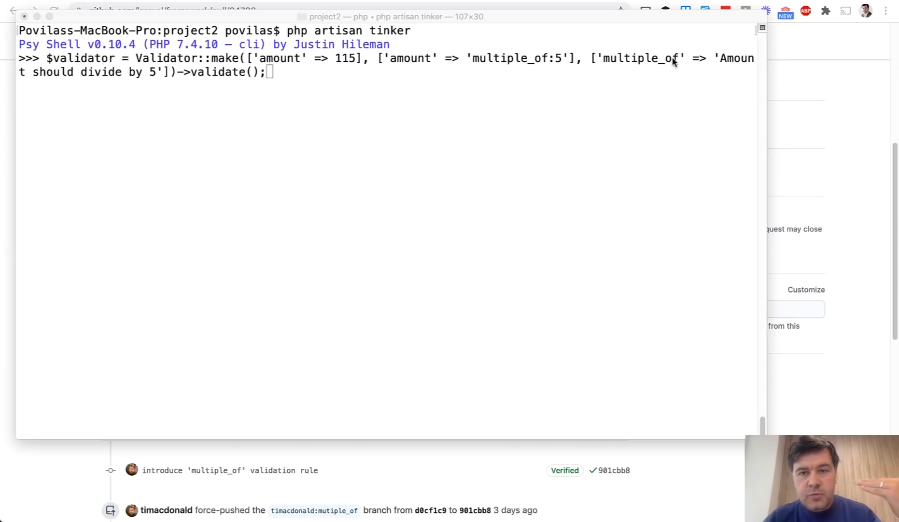
pyautogui.moveTo(211, 121)
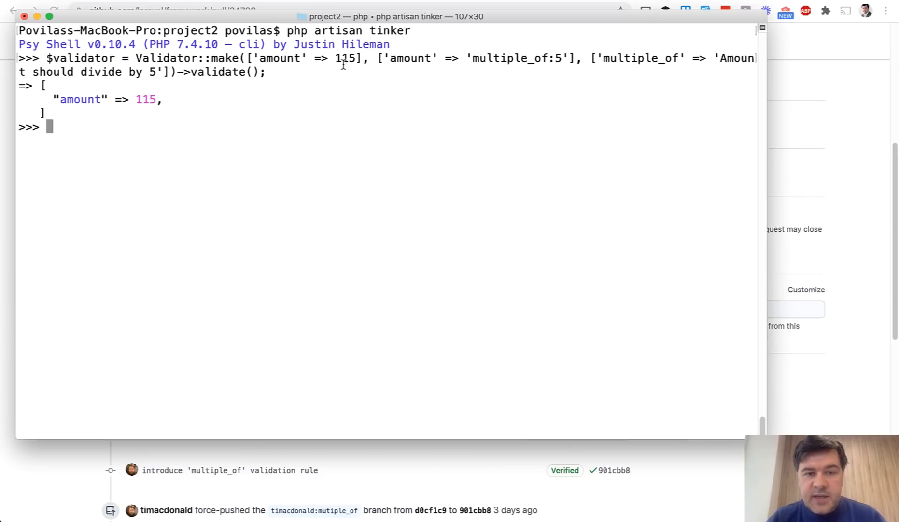
# Step: Validate amount 116 against multiple_of:5 with a custom message, throwing a ValidationException
pyautogui.write("$validator = Validator::make(['amount' => 116], ['amount' => 'multiple_of:5'], ['multiple_of' => 'Amount should divide by 5'])->validate();")
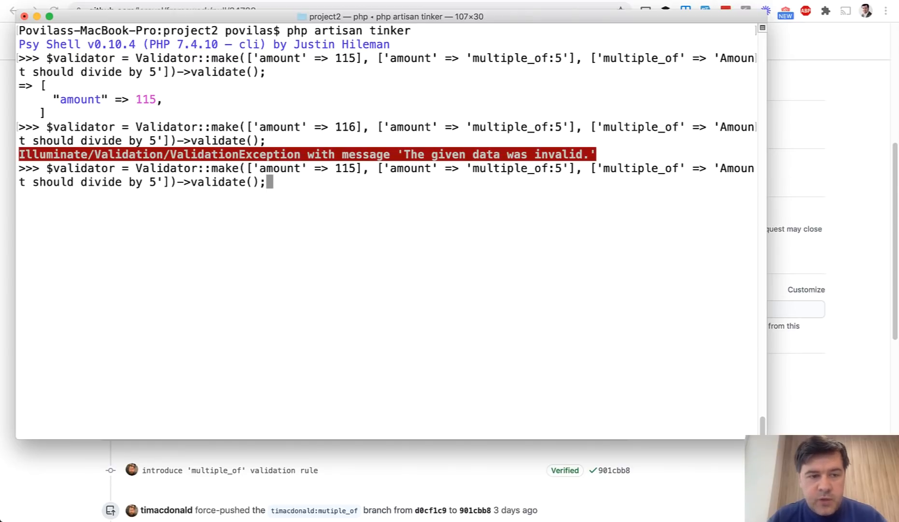
pyautogui.write('$validator->validate();')
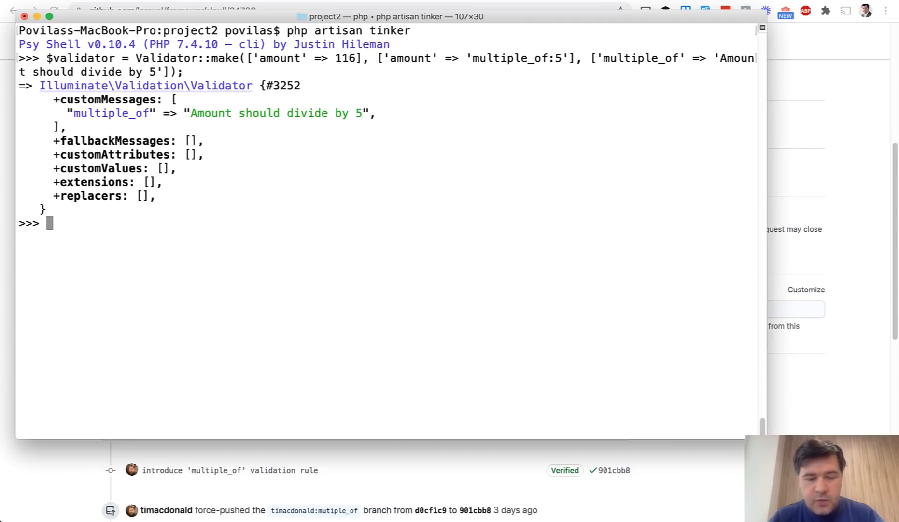
# Step: Print the 116 validator's errors, showing 'Amount should divide by 5'
pyautogui.write('print_r')
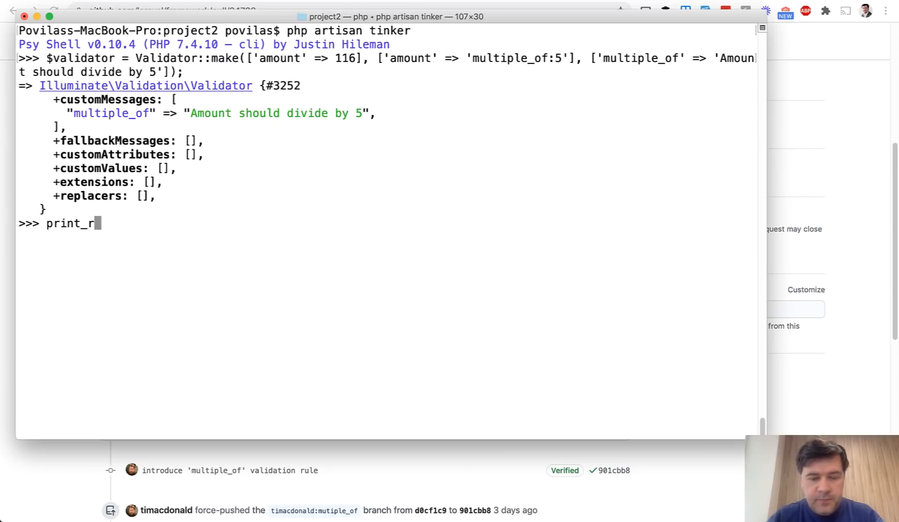
pyautogui.write('($validator')
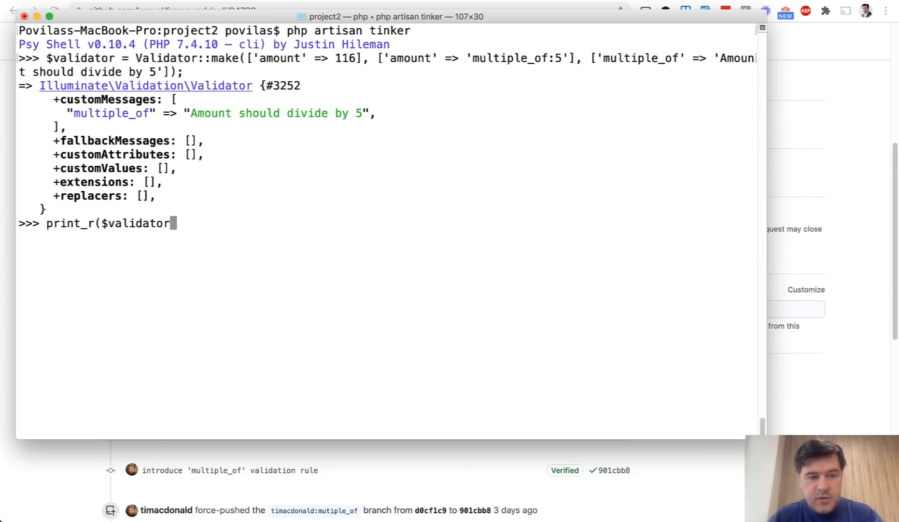
pyautogui.write('->errors());')
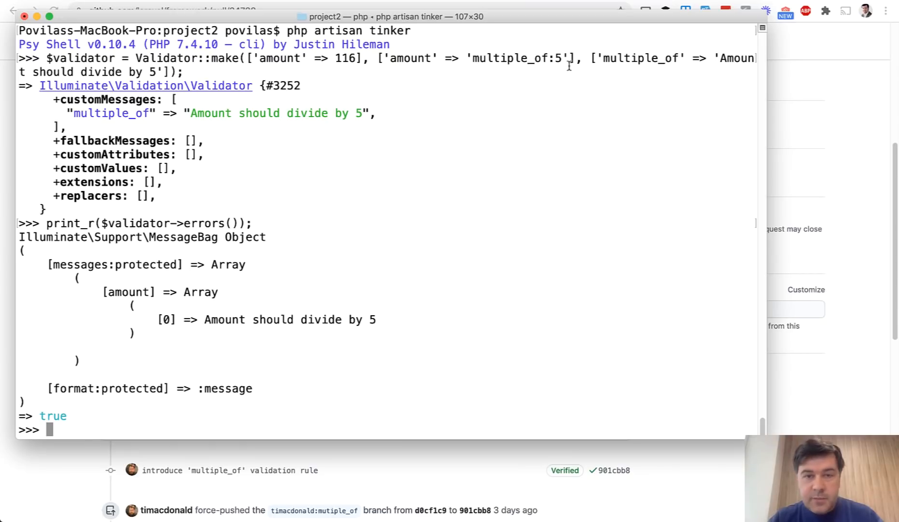
pyautogui.moveTo(520, 157)
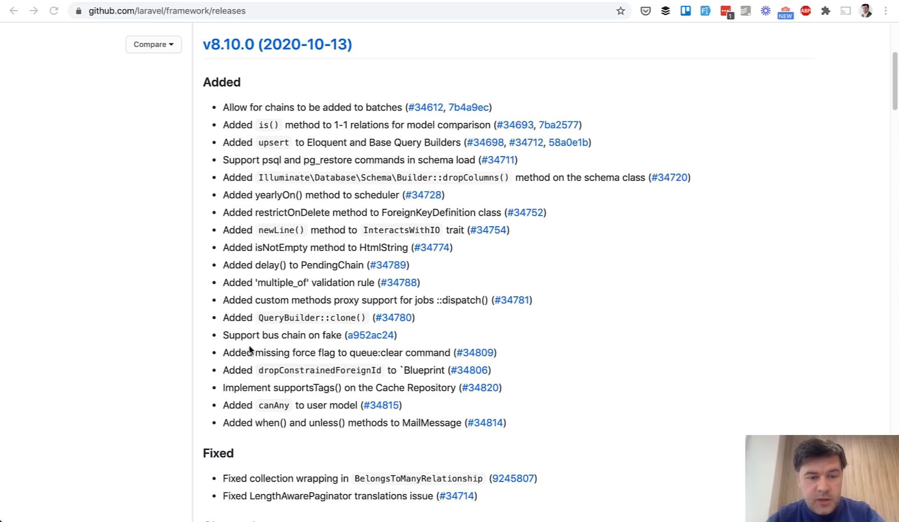
pyautogui.moveTo(341, 234)
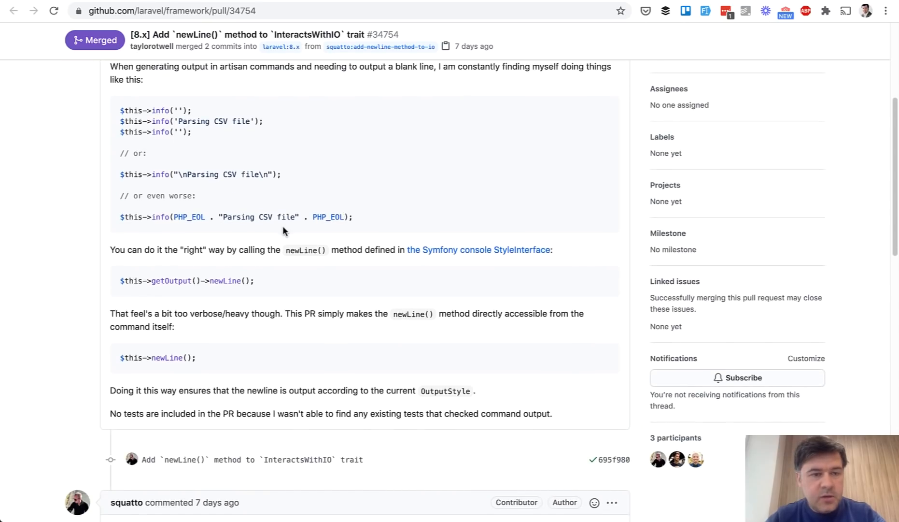
pyautogui.moveTo(168, 171)
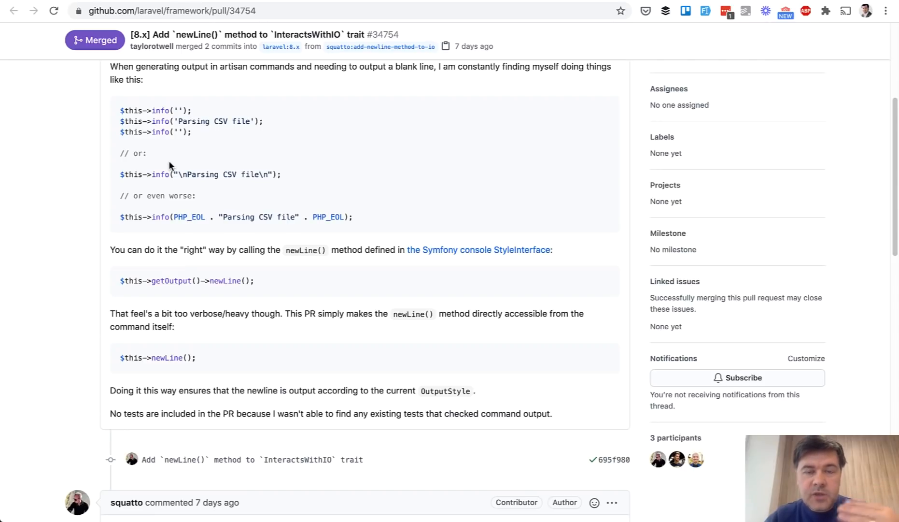
pyautogui.moveTo(135, 130)
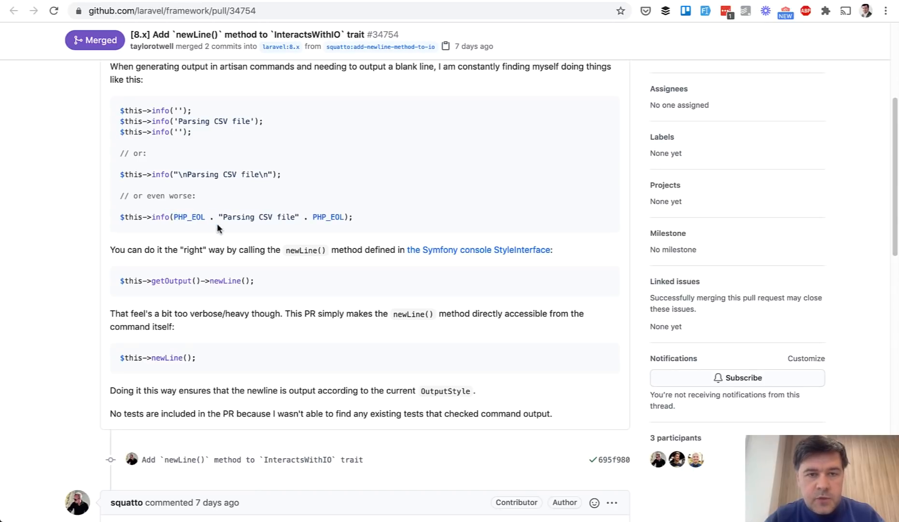
# Step: Scroll past the description of pull request #34754 adding newLine()
pyautogui.scroll(-3)
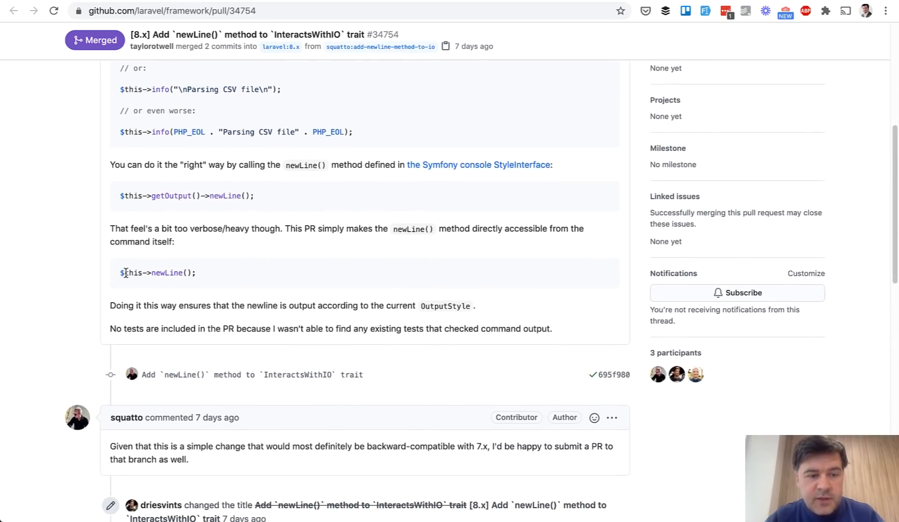
pyautogui.moveTo(193, 275)
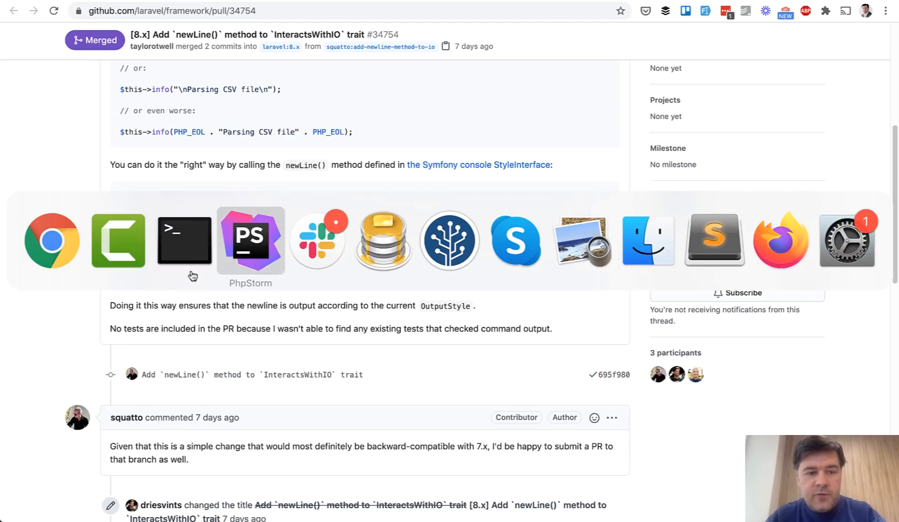
# Step: Run php artisan new:lines in Terminal, showing output separated by blank lines
pyautogui.click(251, 240)
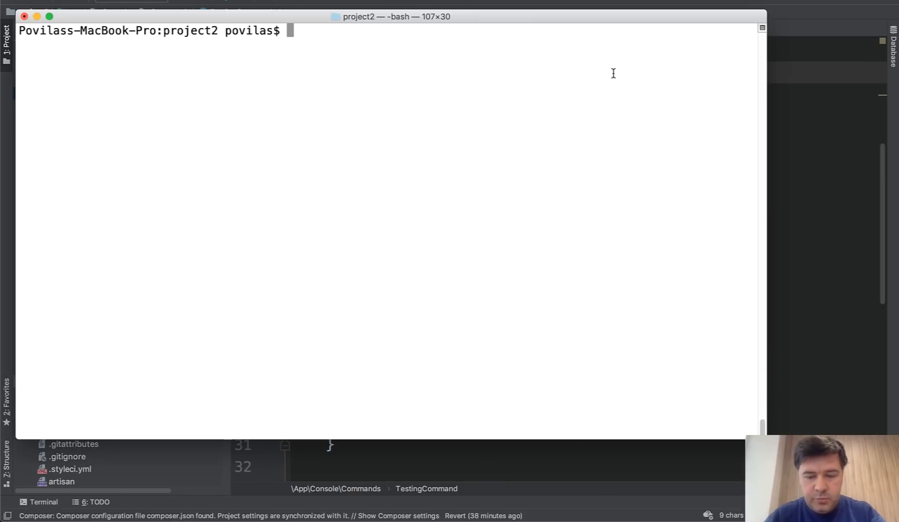
pyautogui.write('php artisan new:lines')
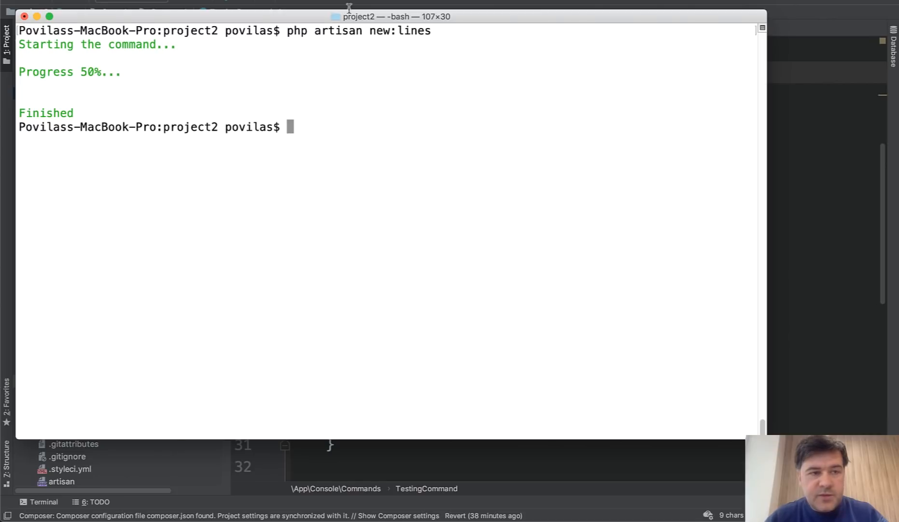
pyautogui.moveTo(96, 134)
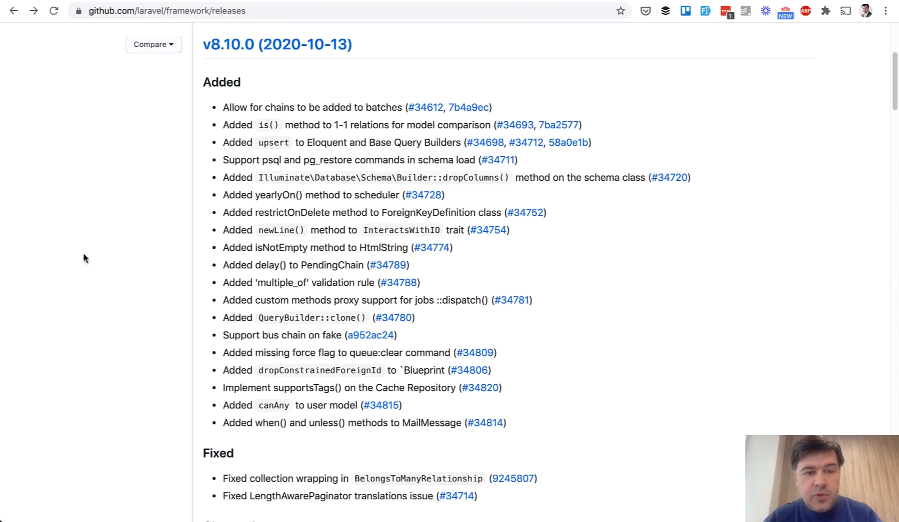
pyautogui.moveTo(74, 293)
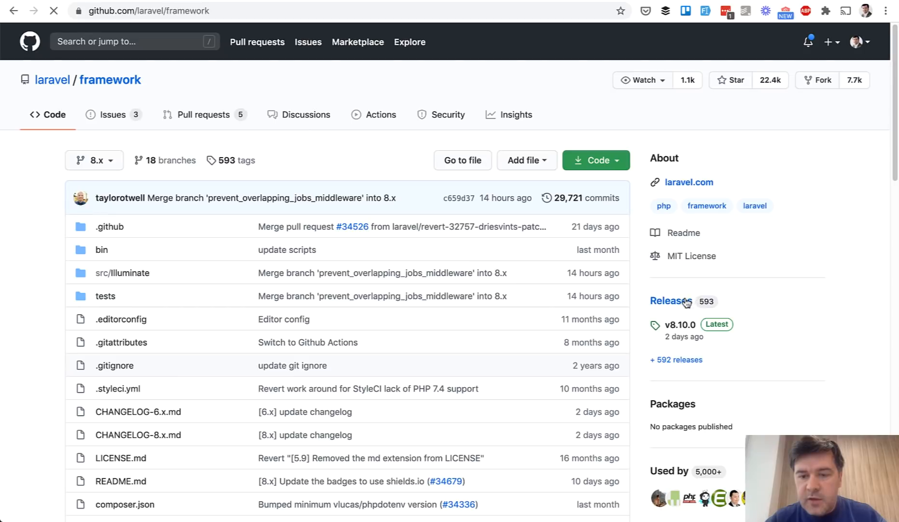
pyautogui.click(670, 301)
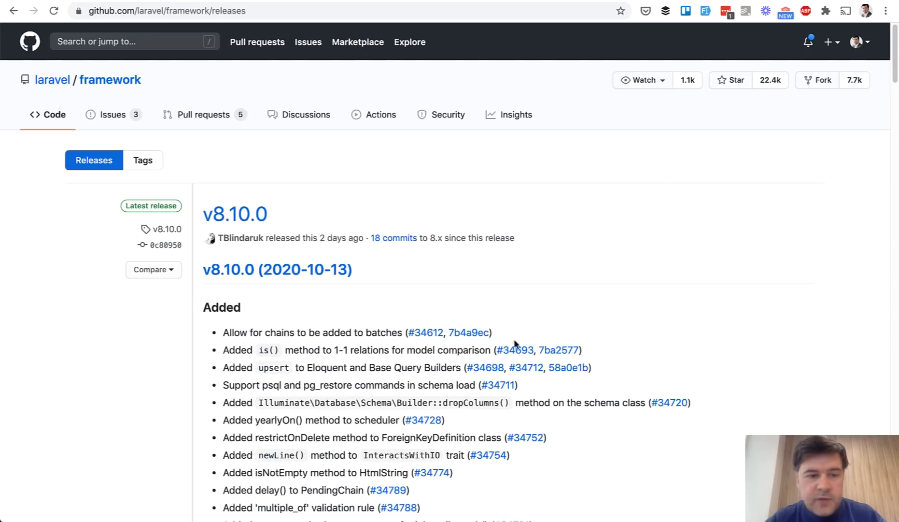
pyautogui.scroll(-3)
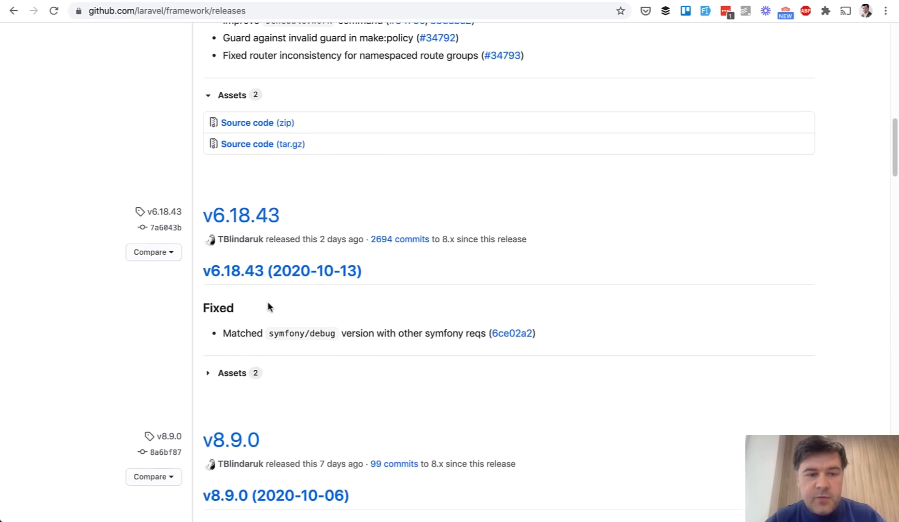
pyautogui.scroll(-3)
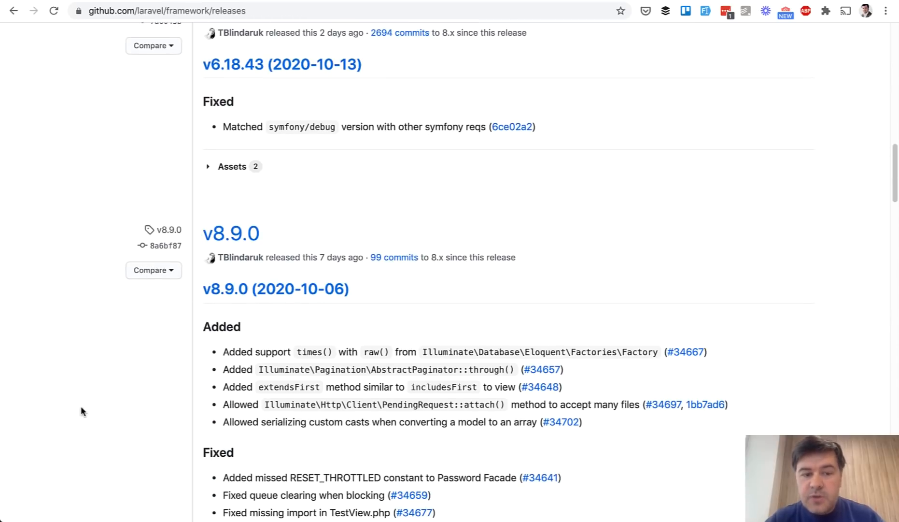
pyautogui.scroll(-3)
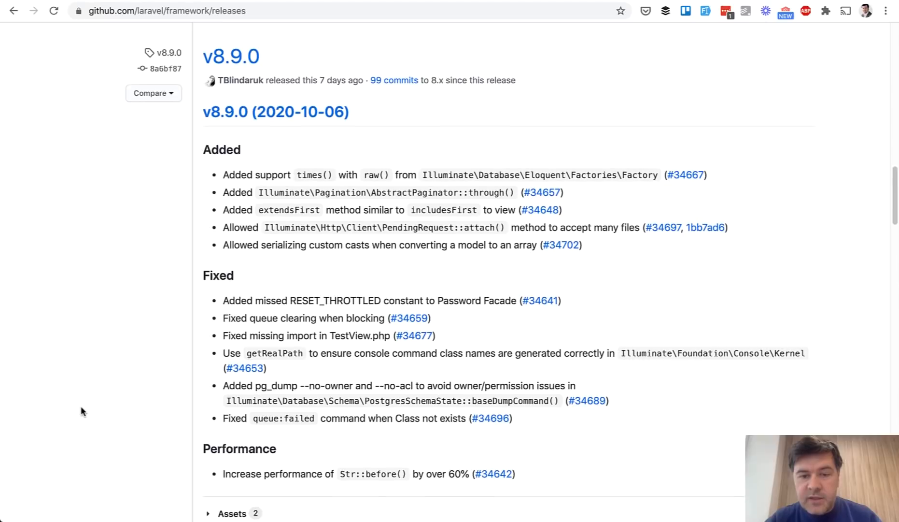